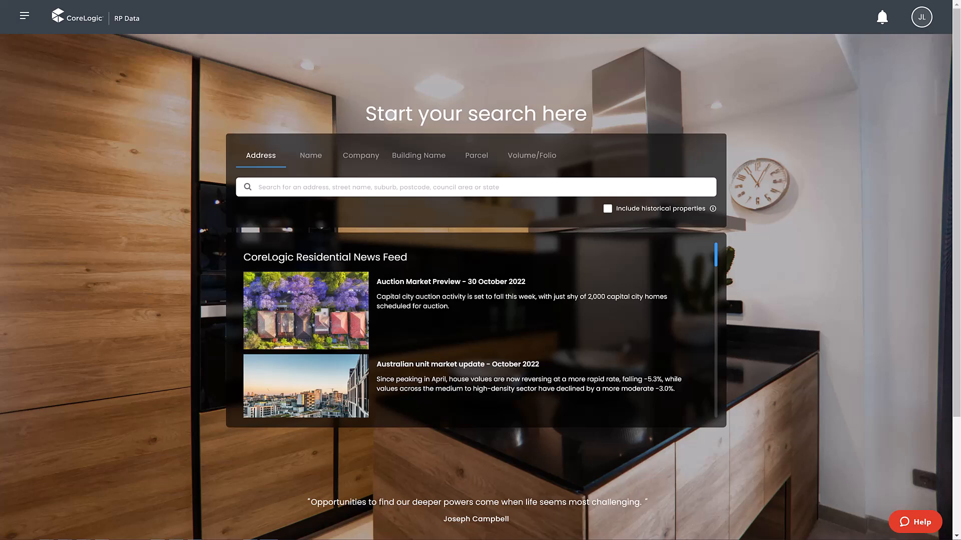
pyautogui.moveTo(947, 341)
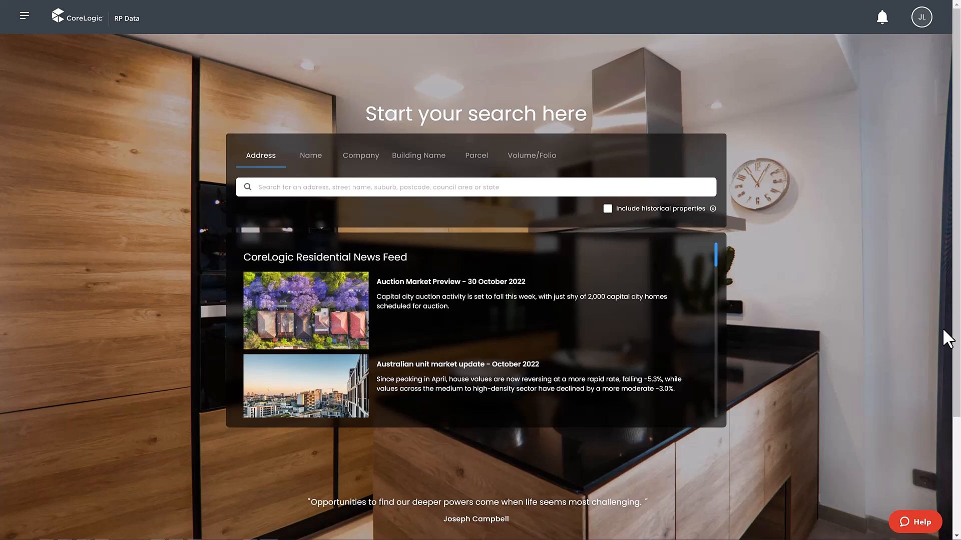
# Go from the RP Data home page to the Create a new report page
pyautogui.click(25, 16)
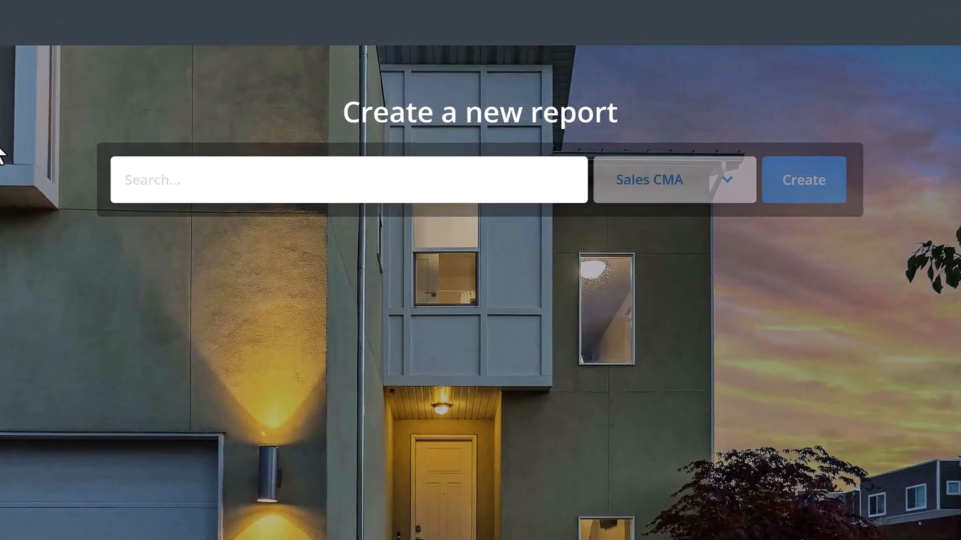
# Create a Sales CMA report for 266 George Street, Brisbane City QLD 4000
pyautogui.write('266 george street')
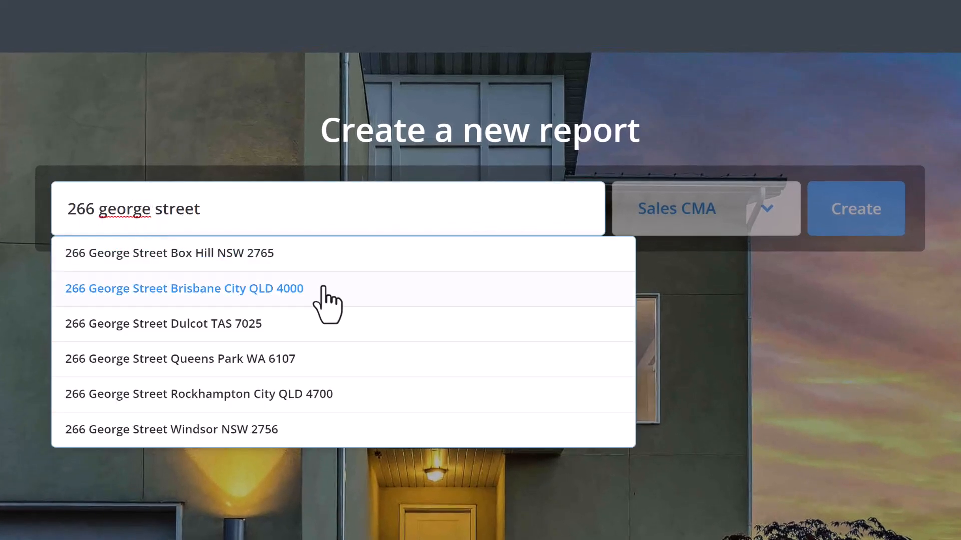
pyautogui.click(183, 289)
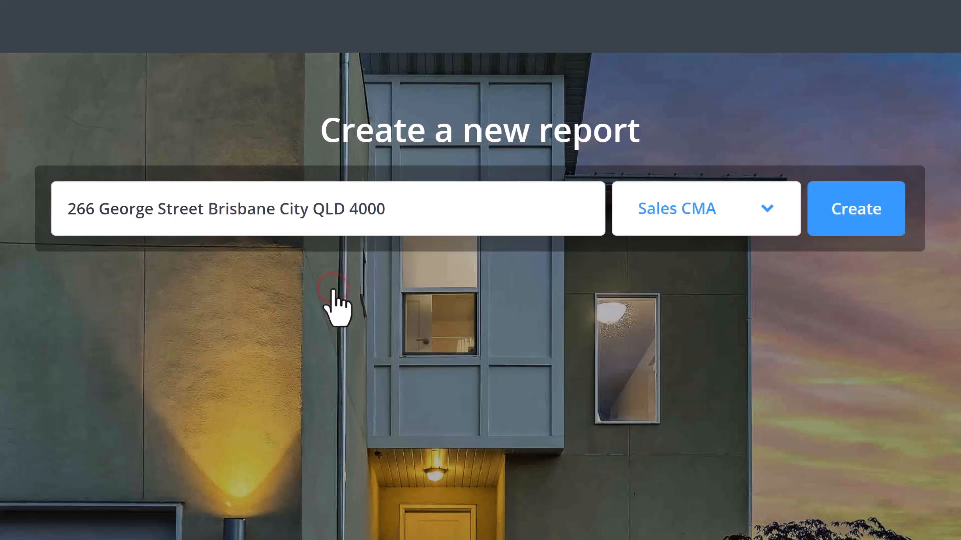
pyautogui.moveTo(741, 220)
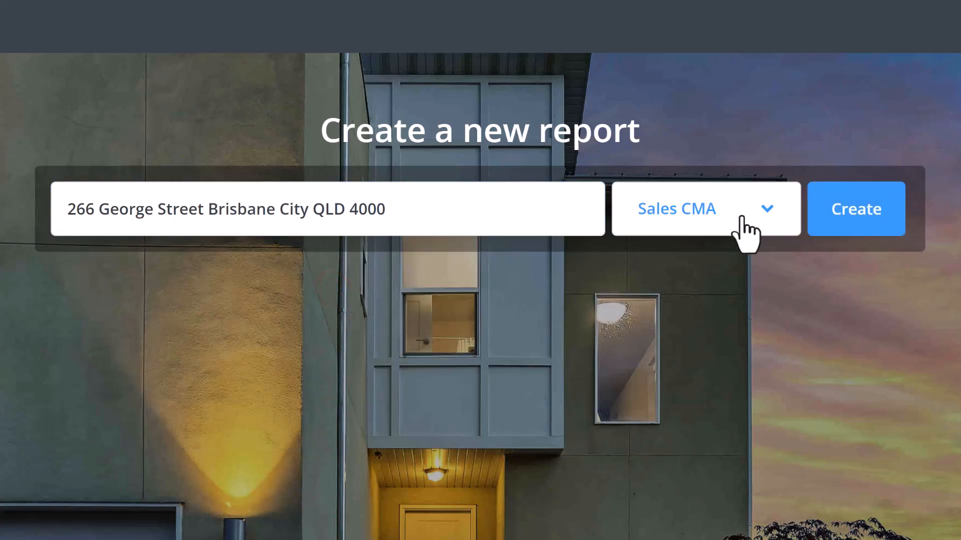
pyautogui.click(706, 209)
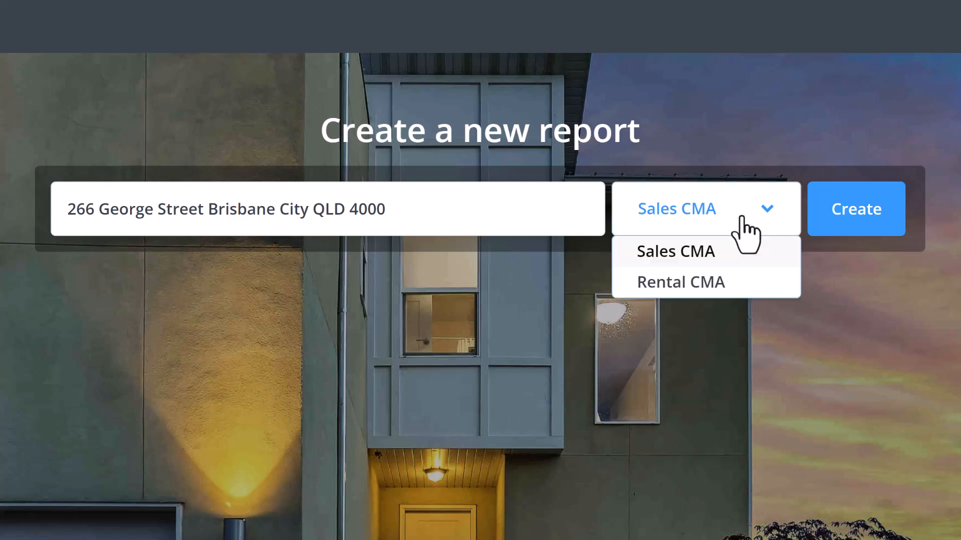
pyautogui.click(676, 251)
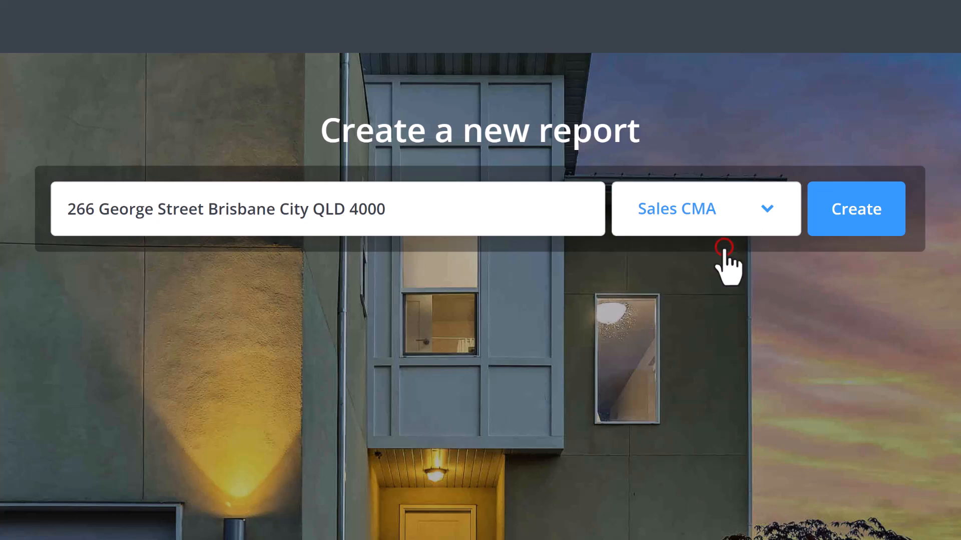
pyautogui.click(856, 209)
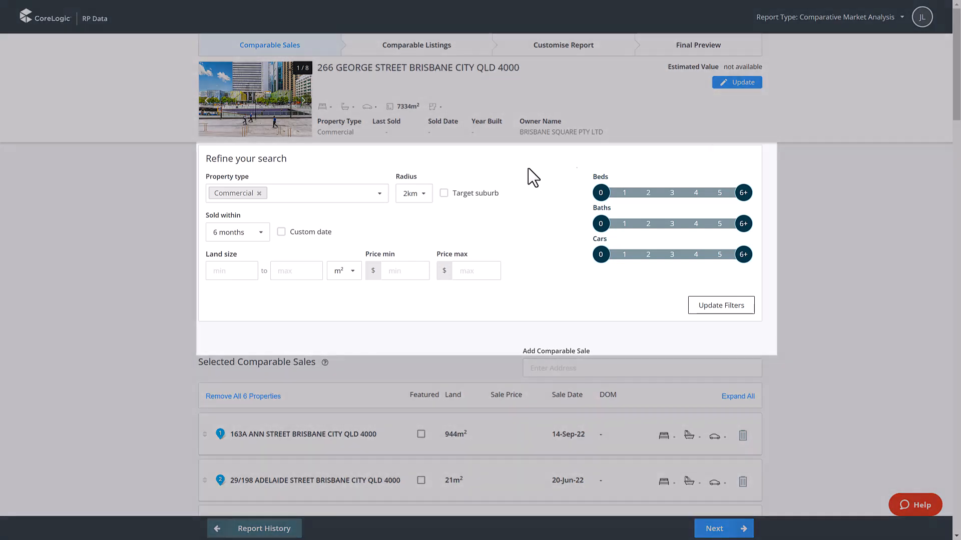
# Review filters: Commercial type, 2km radius, Brisbane City suburb, sold within 6 months
pyautogui.click(380, 193)
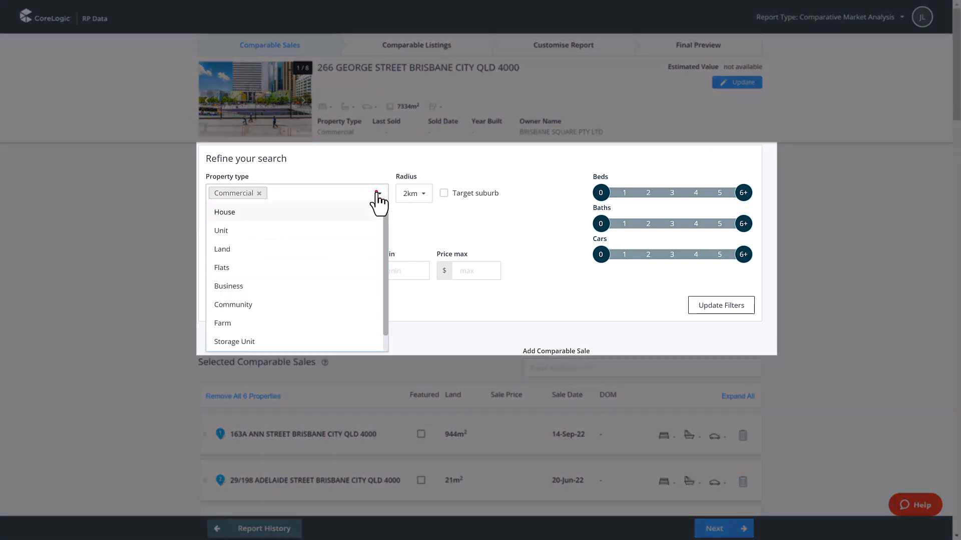
pyautogui.click(379, 193)
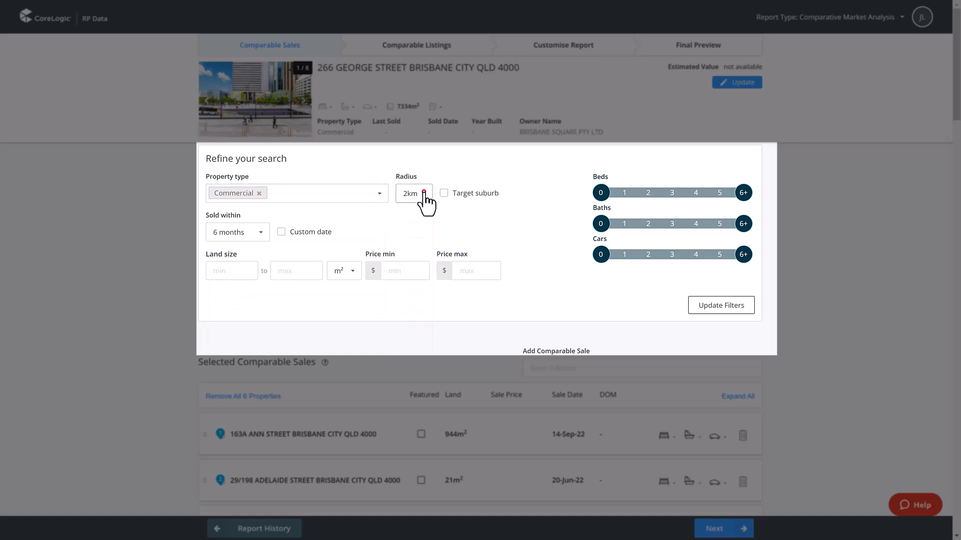
pyautogui.click(444, 193)
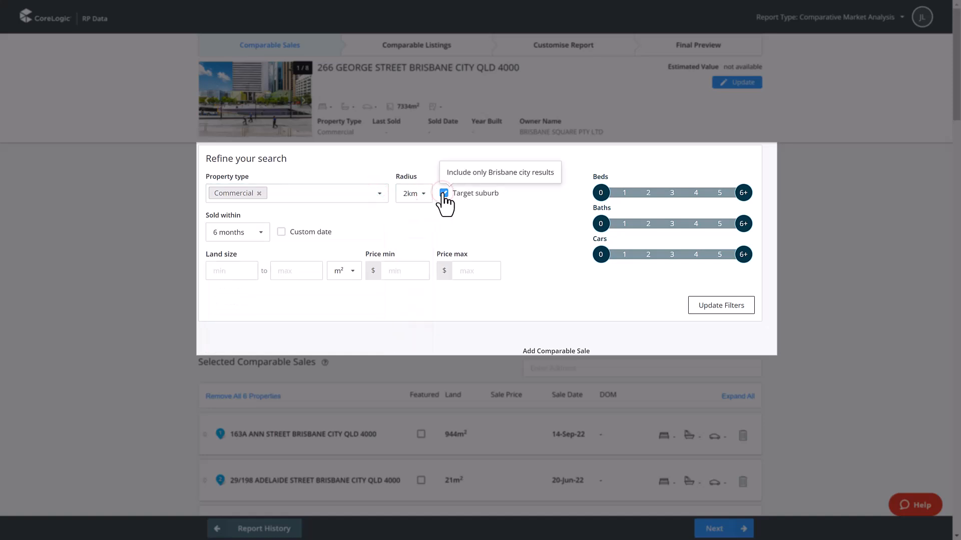
pyautogui.click(264, 232)
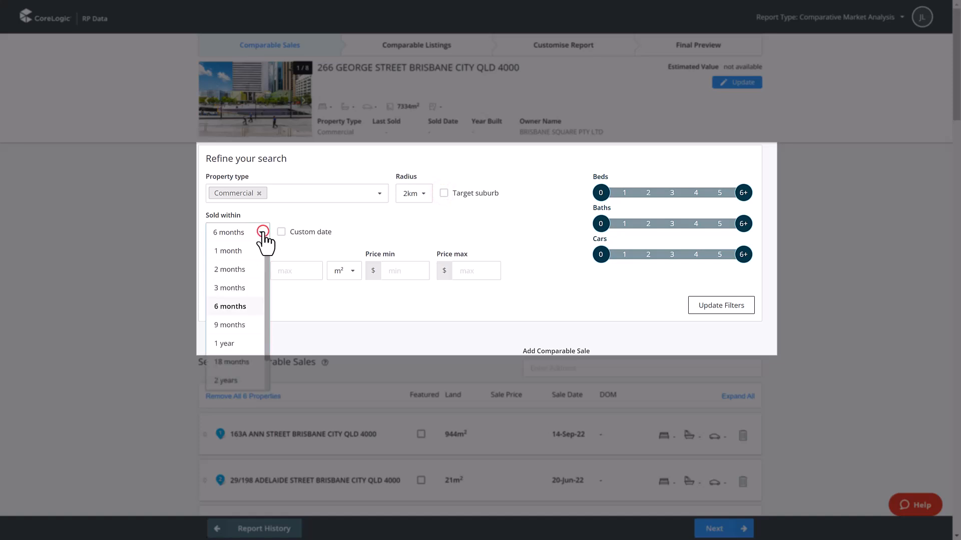
pyautogui.click(261, 232)
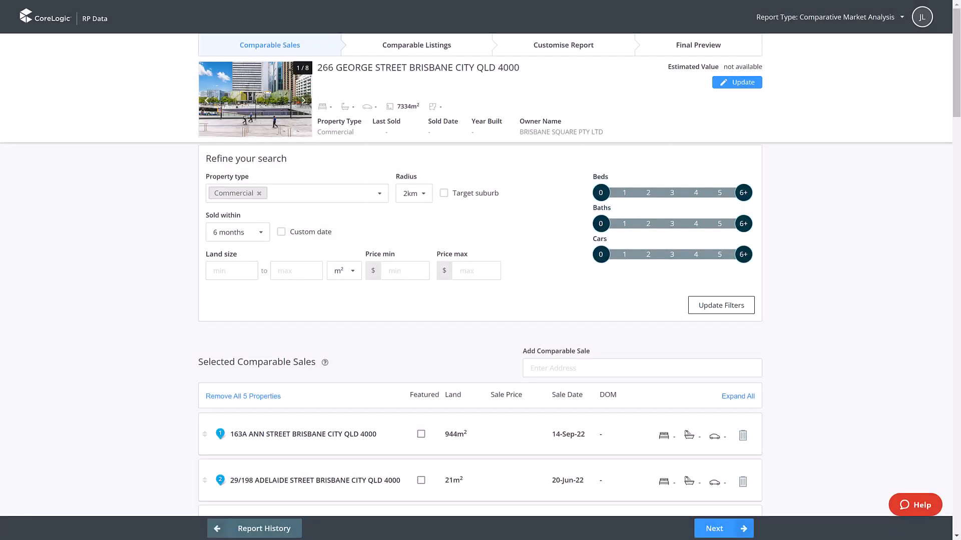
# Adjust selected comparables around 199 and 211 Elizabeth Street, then continue to listings
pyautogui.scroll(-3)
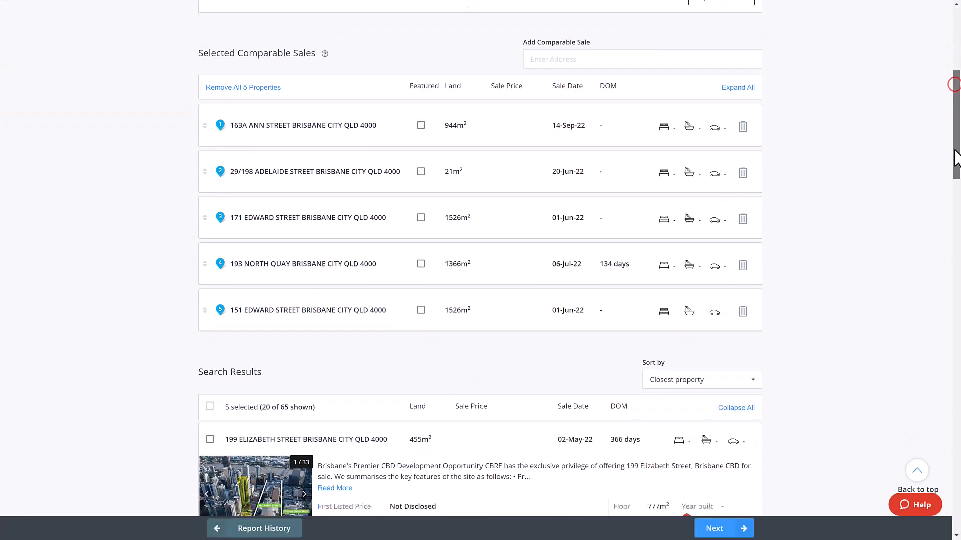
pyautogui.scroll(-3)
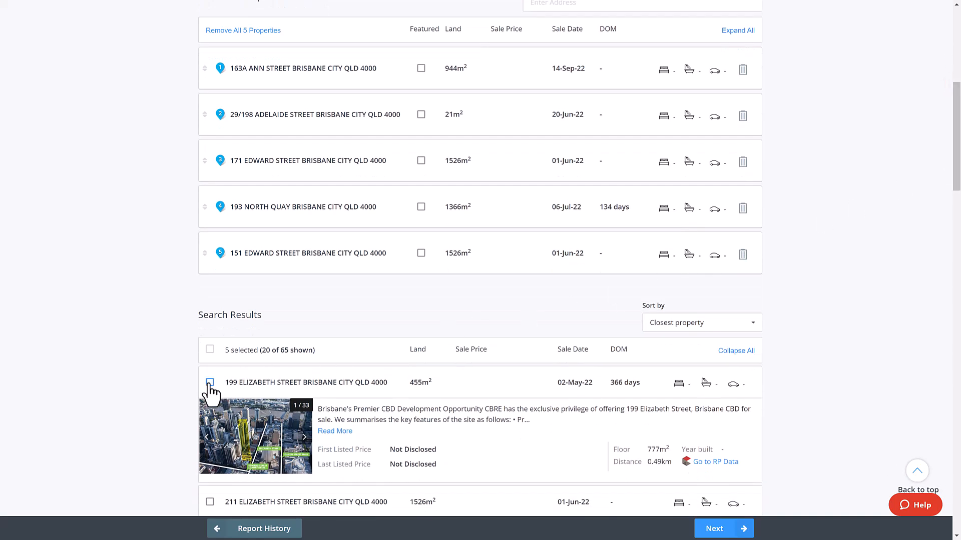
pyautogui.click(210, 382)
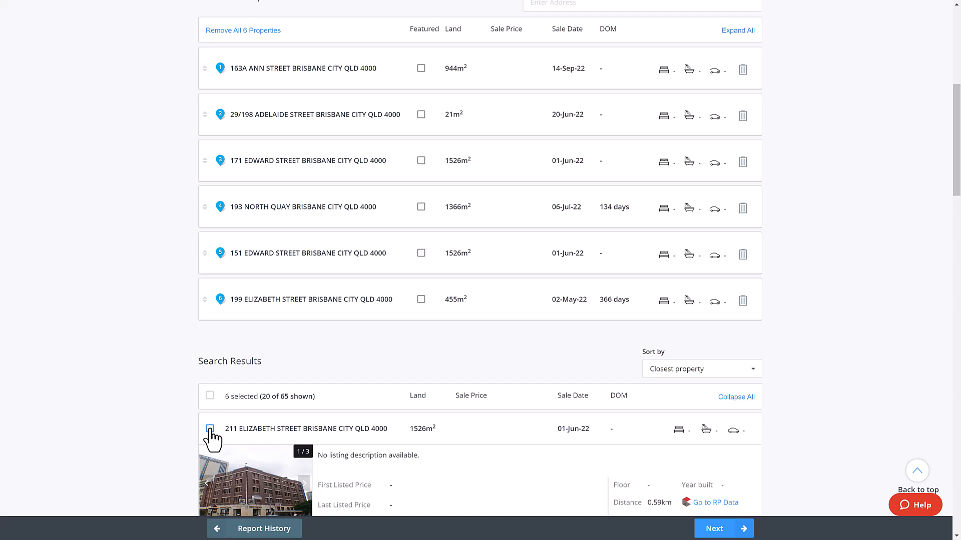
pyautogui.click(210, 429)
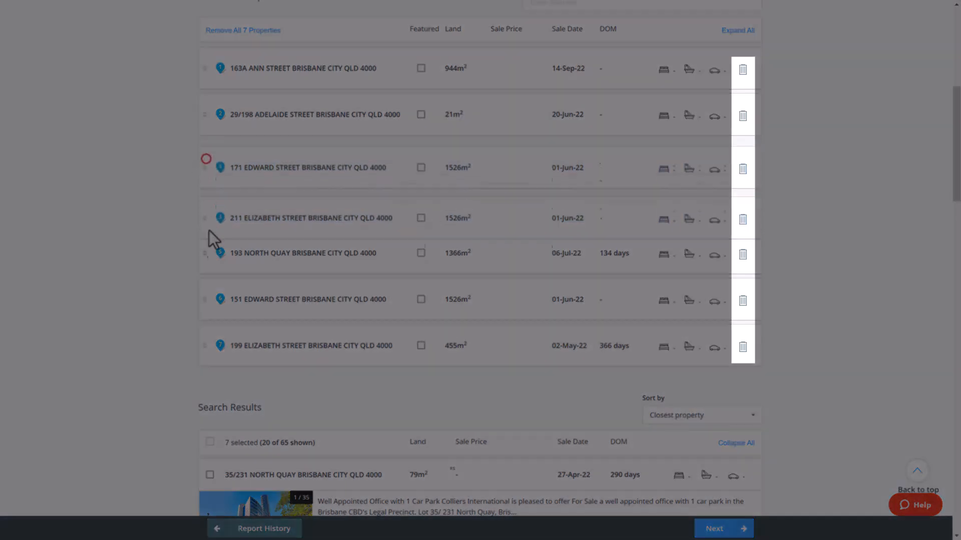
pyautogui.click(742, 168)
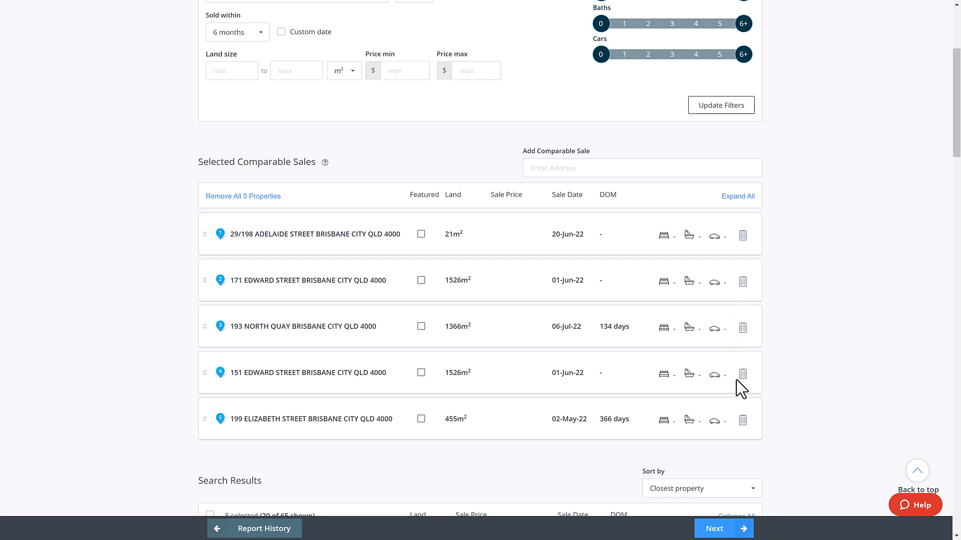
pyautogui.moveTo(727, 531)
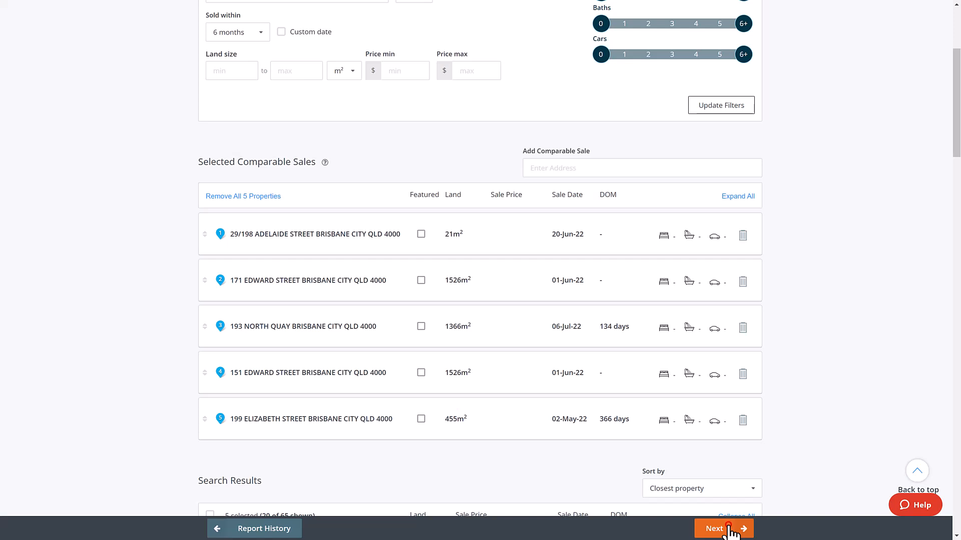
pyautogui.click(724, 529)
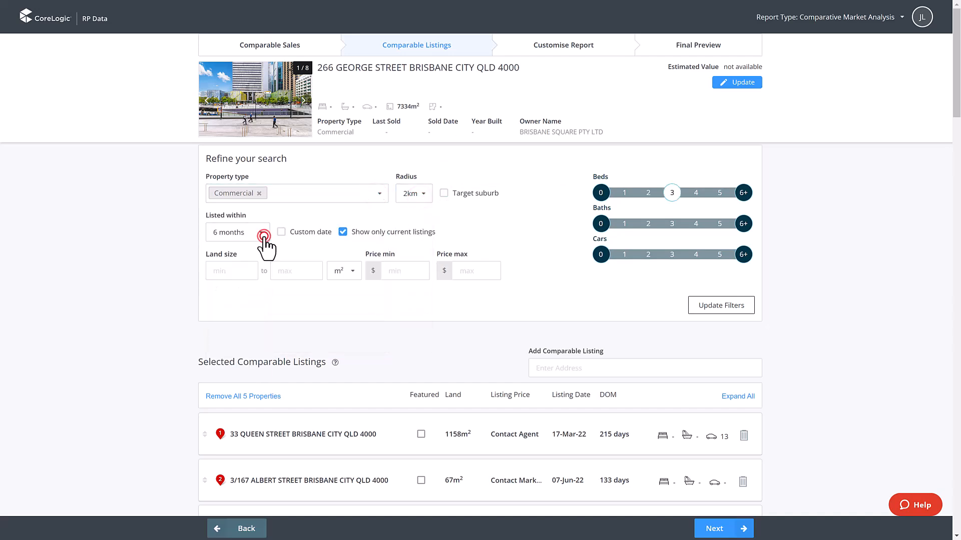
# Scroll through the selected comparable listings before customising the report
pyautogui.scroll(-3)
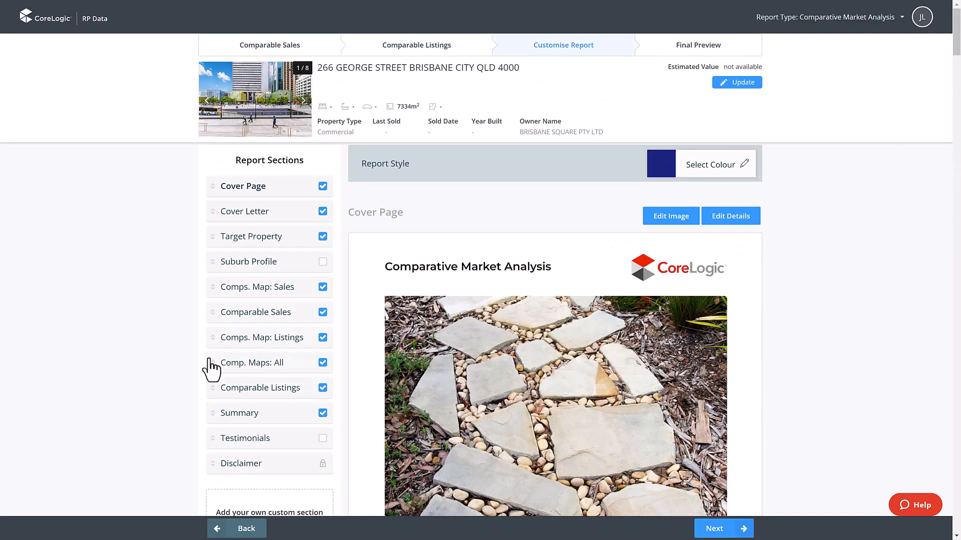
# Set a brighter blue report colour and the playground photo as cover image
pyautogui.click(716, 165)
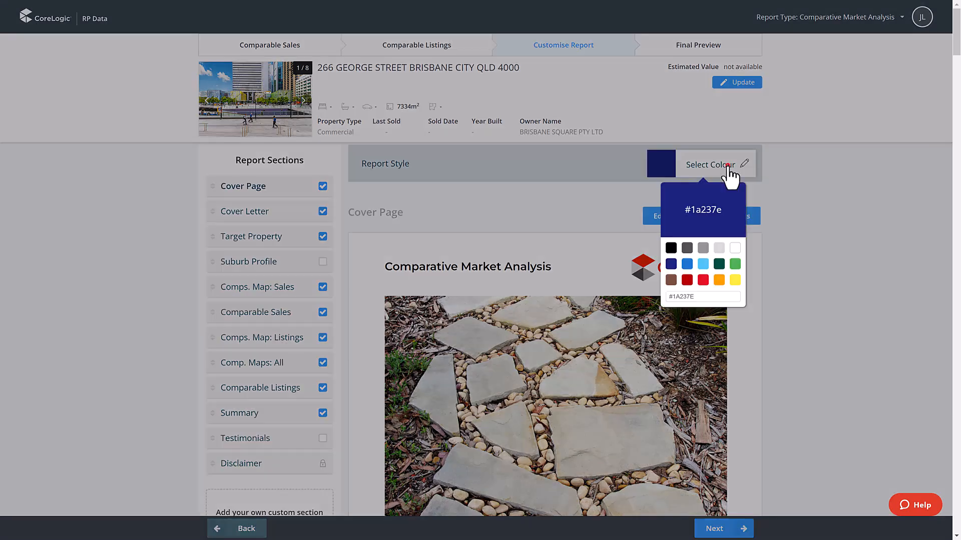
pyautogui.click(687, 264)
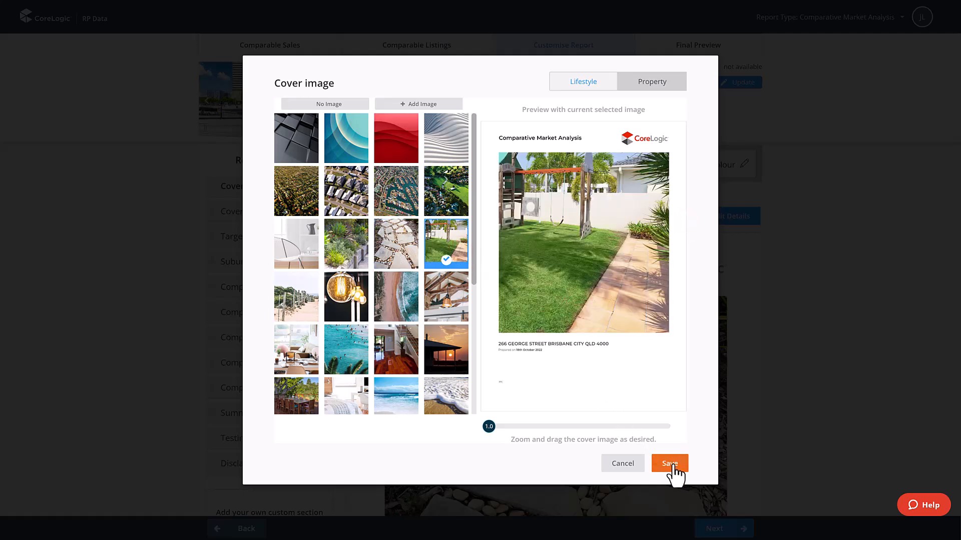
pyautogui.click(669, 463)
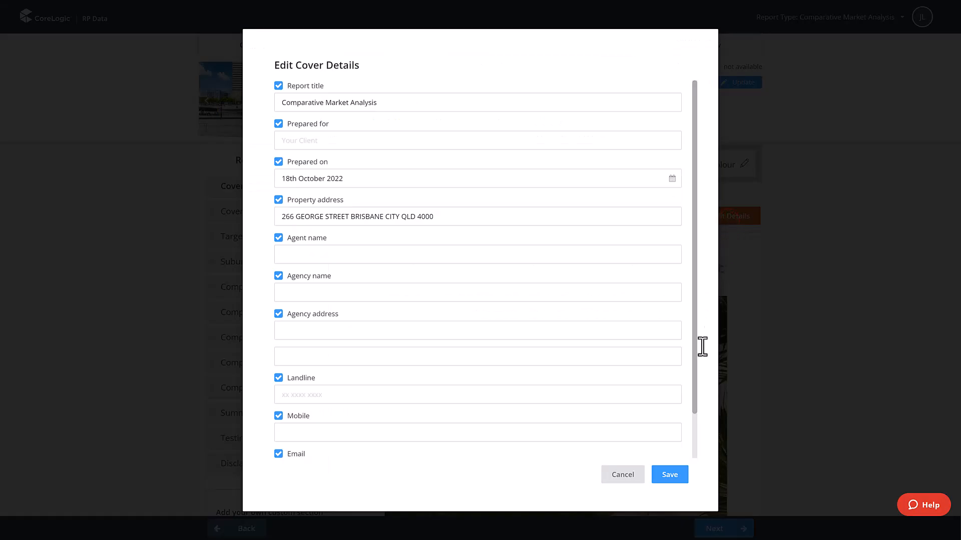
pyautogui.click(670, 474)
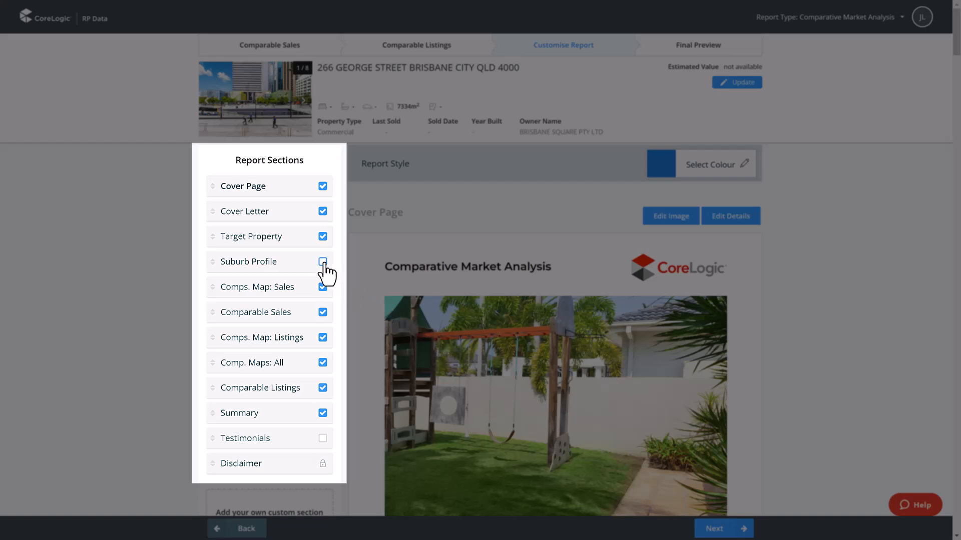
# Tick Suburb Profile and position it after Comps. Map: Sales
pyautogui.click(322, 261)
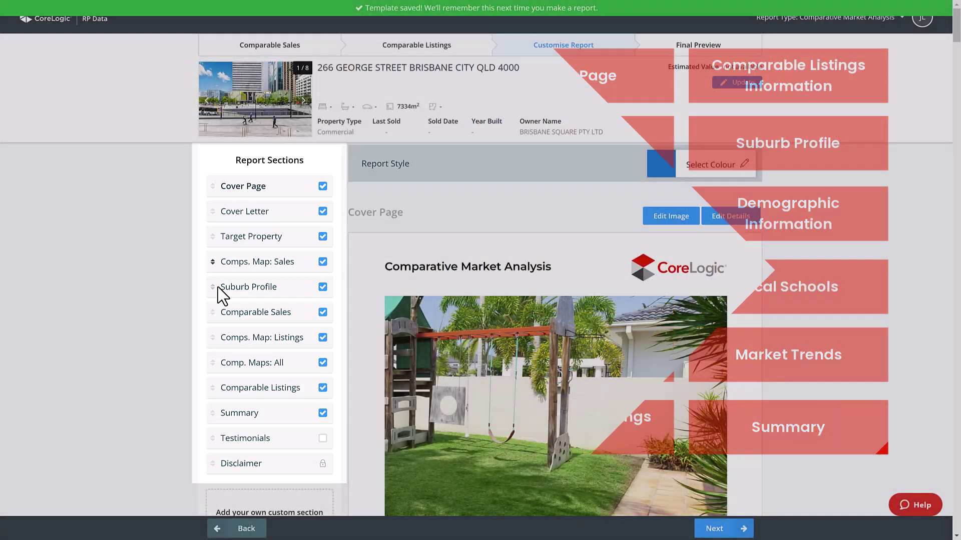
pyautogui.scroll(-3)
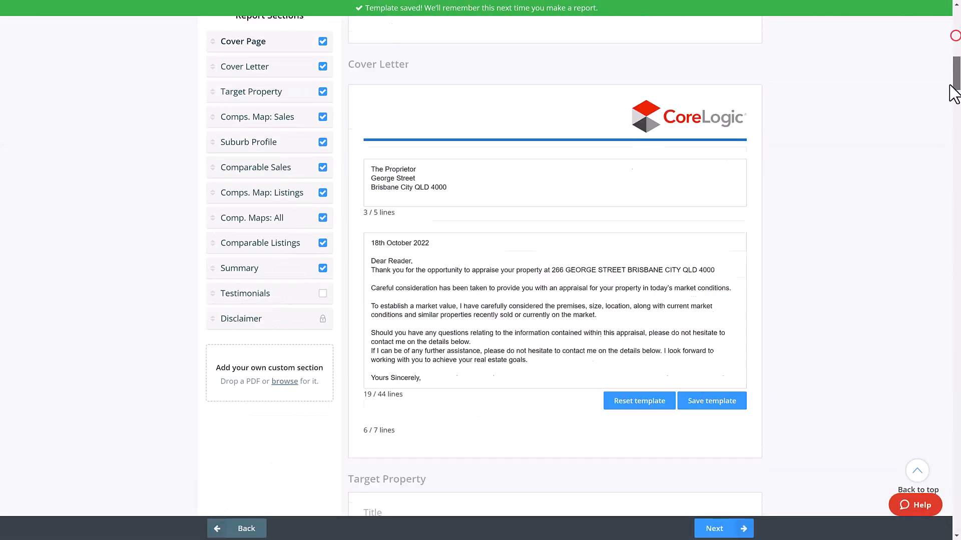
pyautogui.scroll(-3)
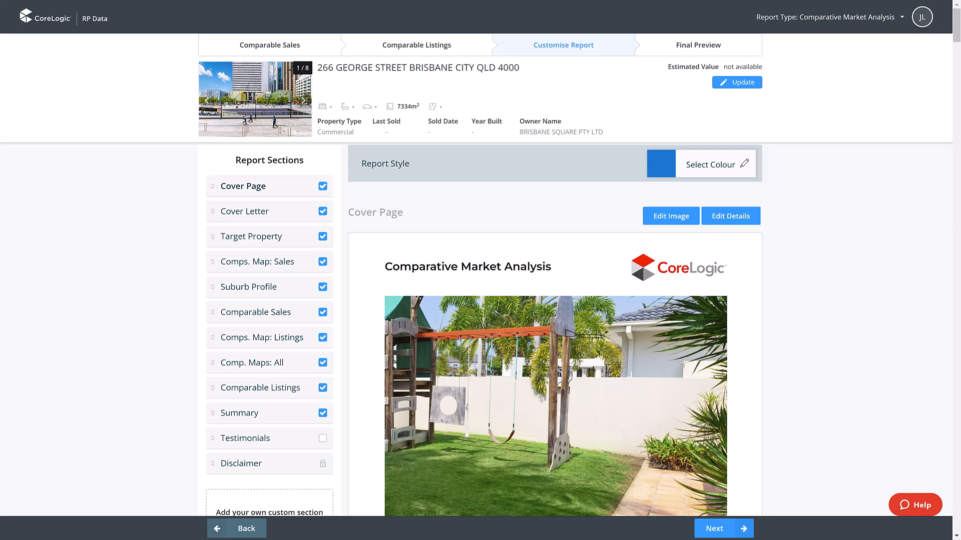
pyautogui.click(724, 529)
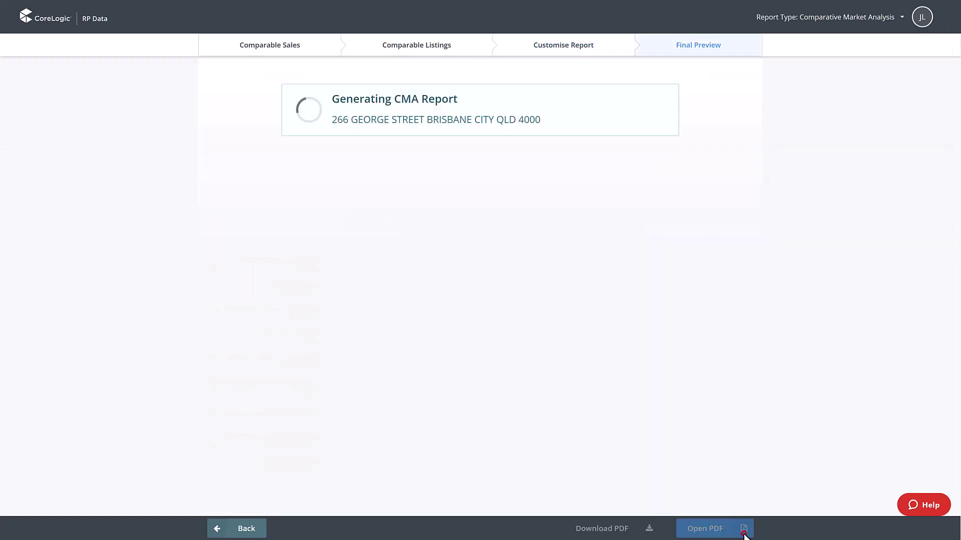
pyautogui.click(711, 529)
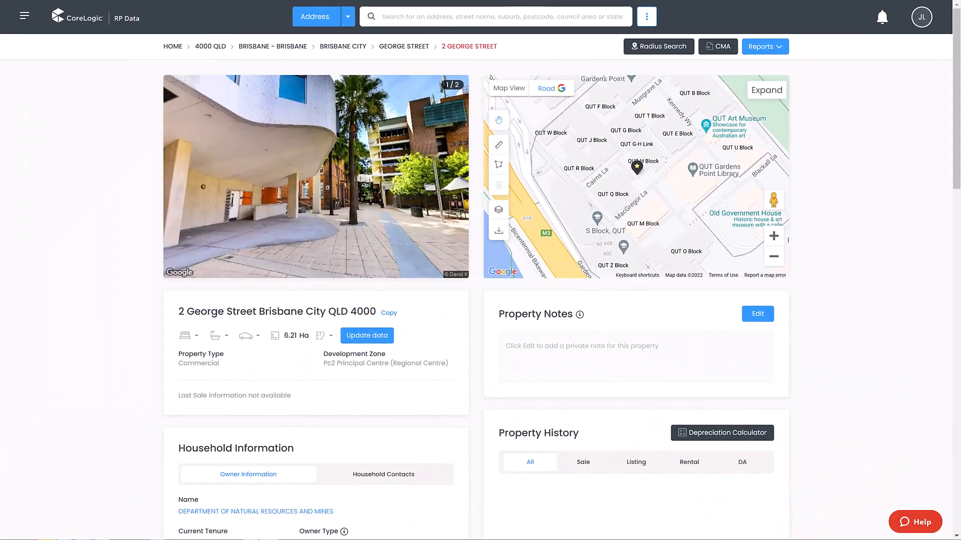
pyautogui.click(766, 46)
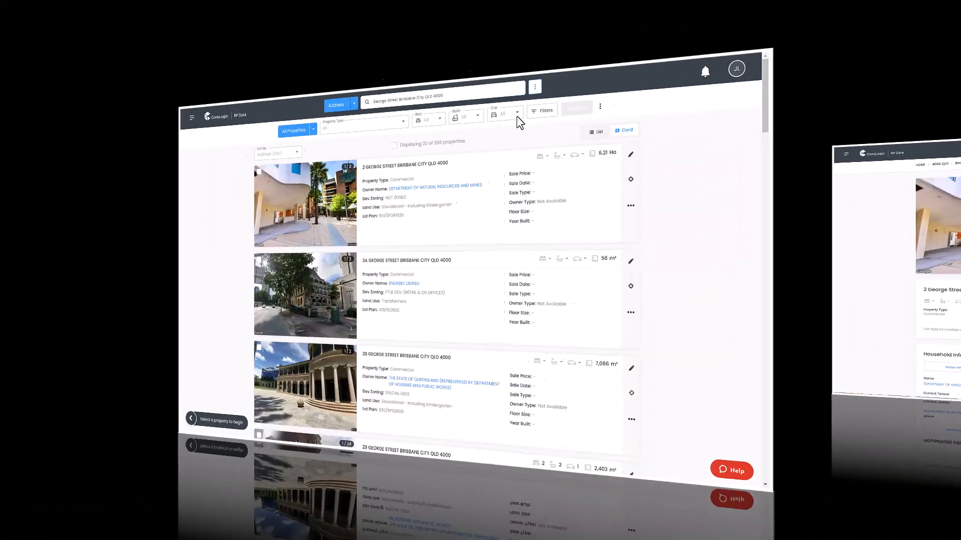
pyautogui.click(784, 186)
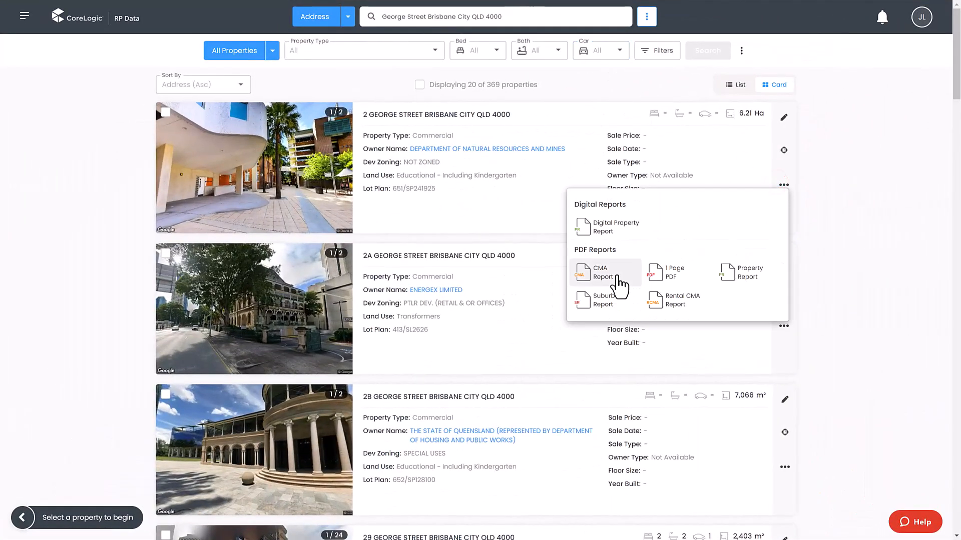